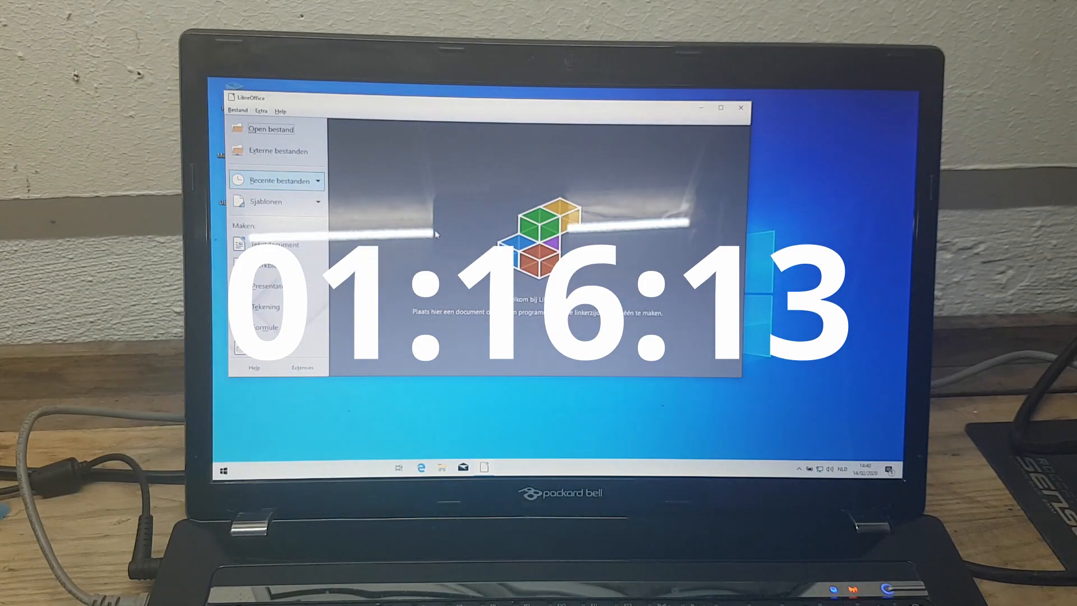
Close the LibreOffice Start Center, leaving the Windows desktop empty
left_click(740, 107)
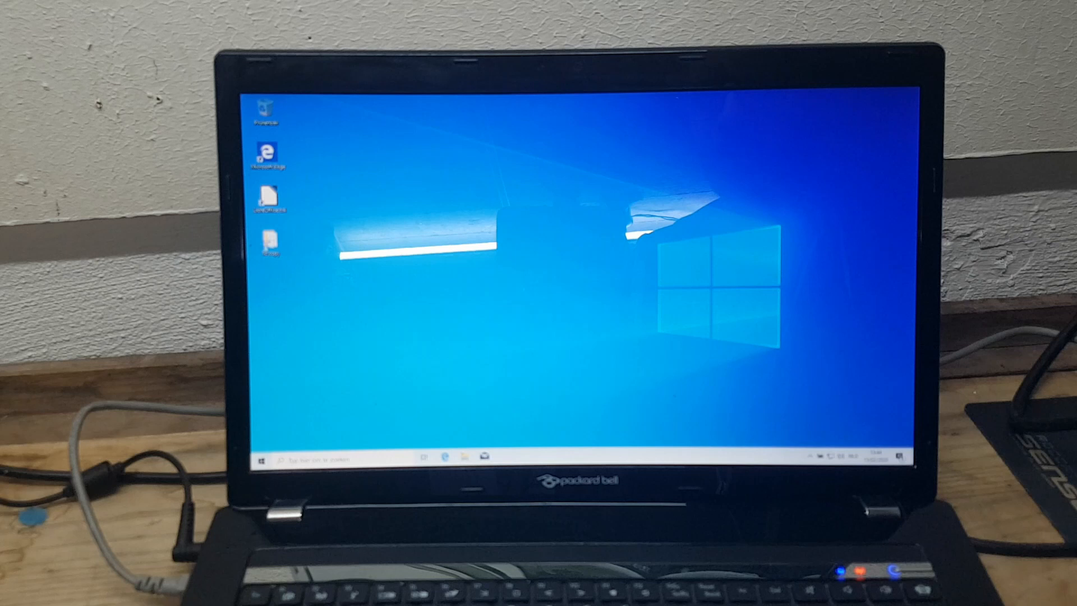
Launch LibreOffice again from its desktop shortcut so the splash screen appears
right_click(268, 237)
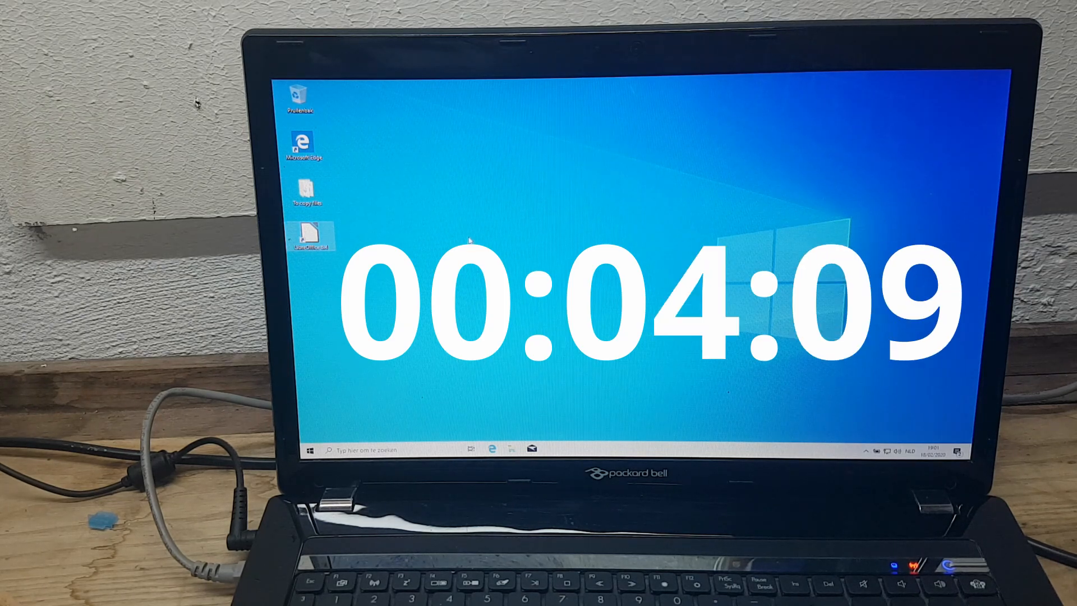
double_click(311, 236)
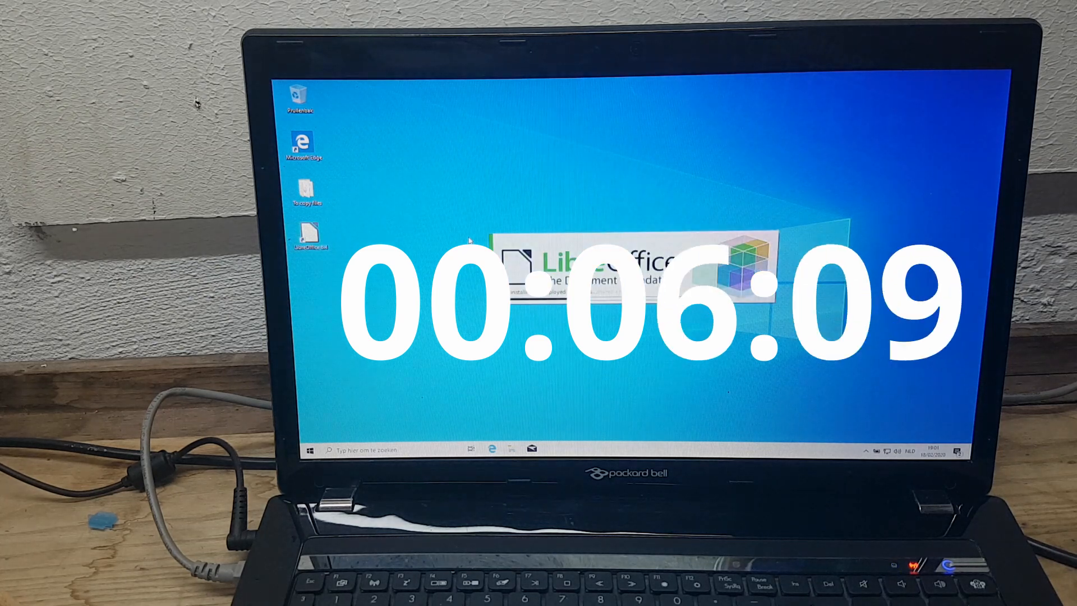